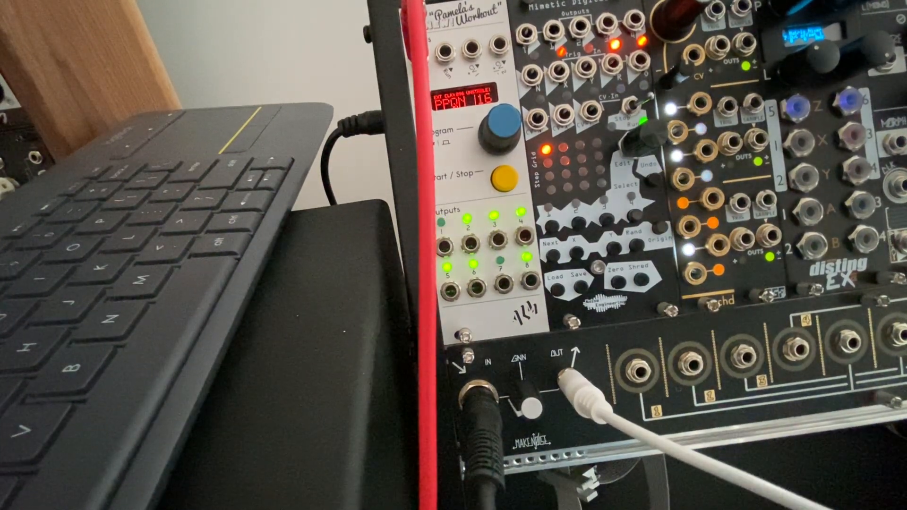
{"action": "left_click", "coordinate": [499, 130]}
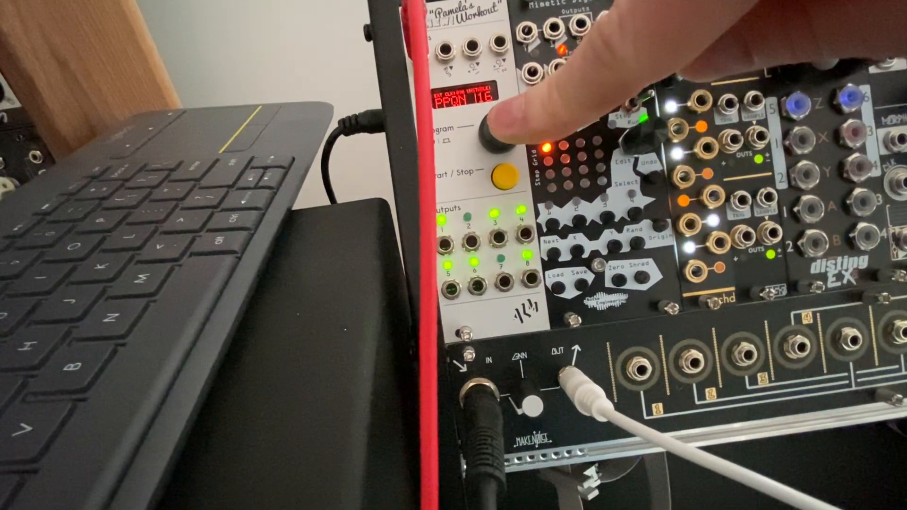